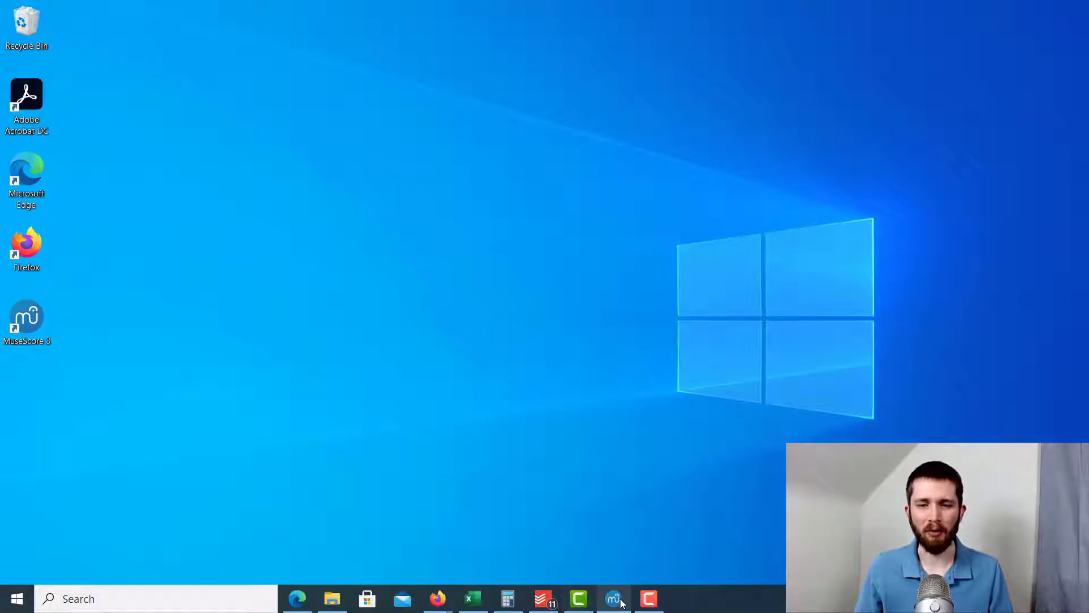
Launch MuseScore 3 from the taskbar with the grace-notes tutorial score loaded.
click(613, 597)
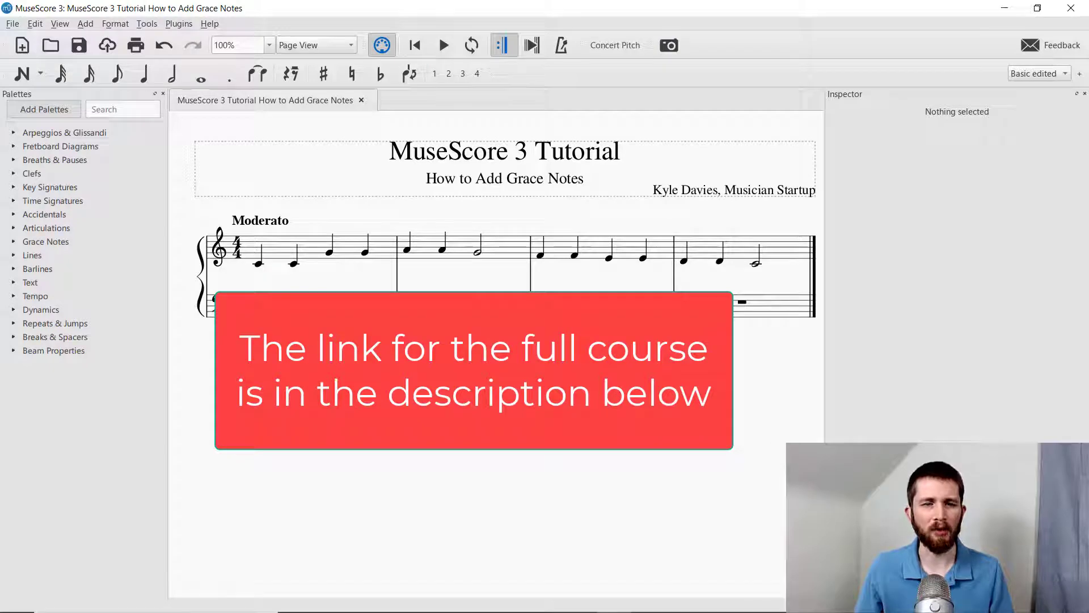
mouse_move(69, 308)
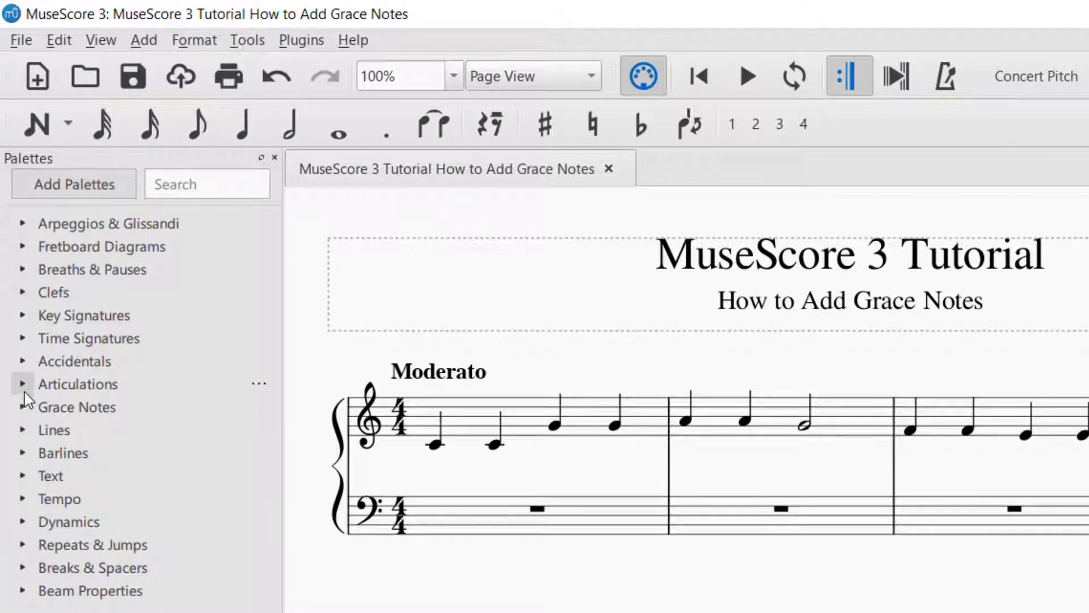
mouse_move(23, 410)
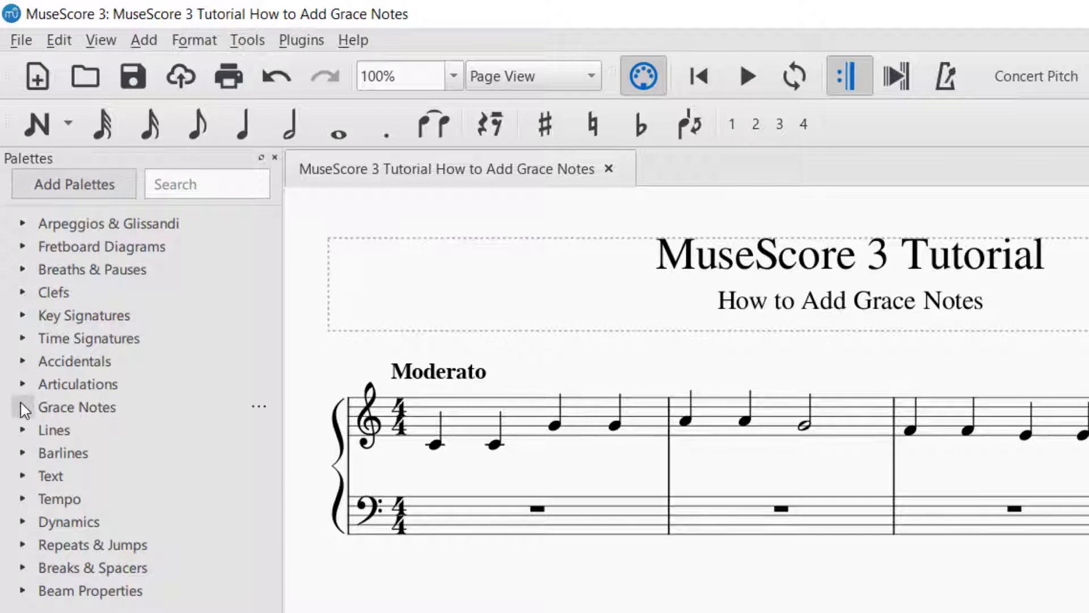
Expand the Grace Notes palette and show the list of additional palettes.
click(77, 407)
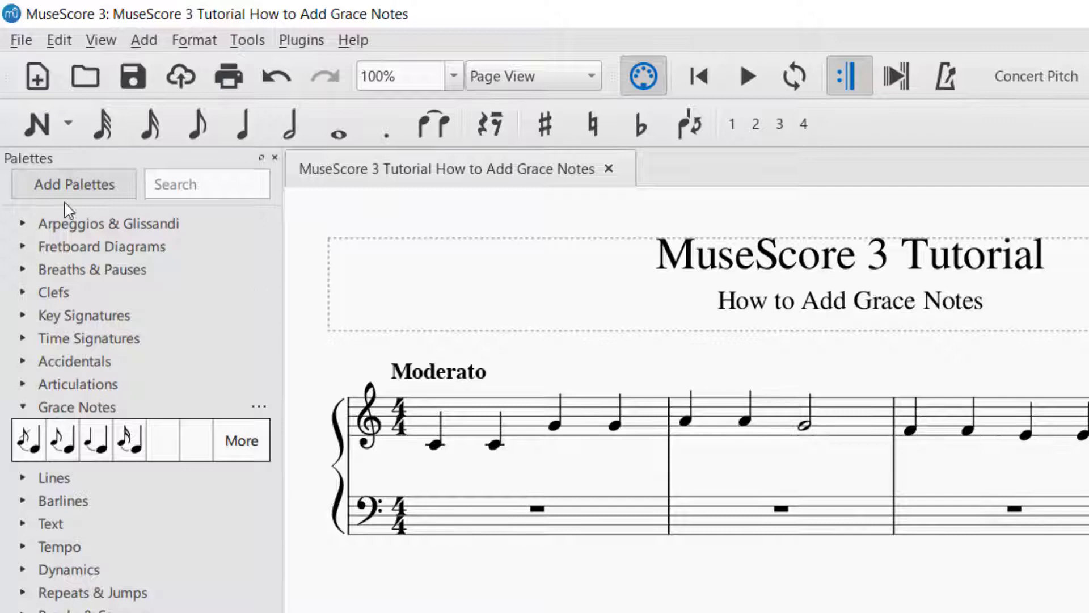
click(73, 183)
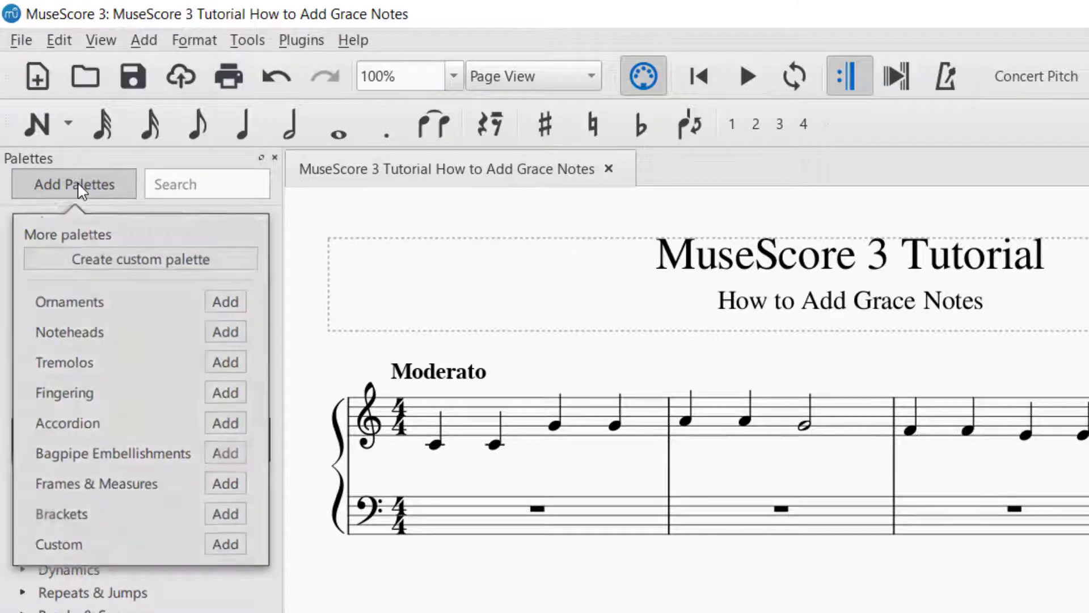
mouse_move(290, 252)
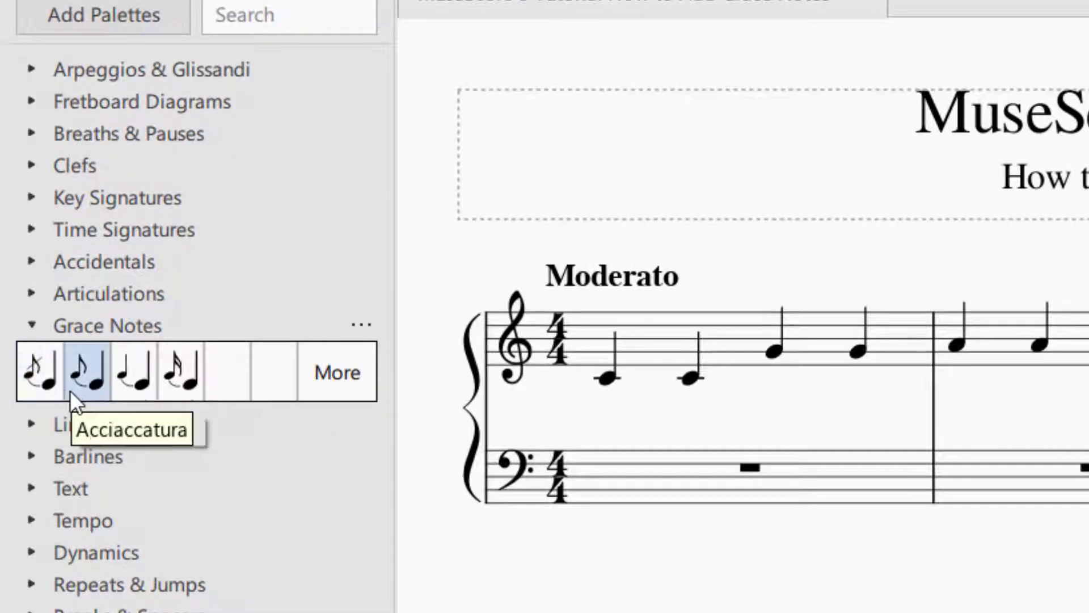
mouse_move(180, 370)
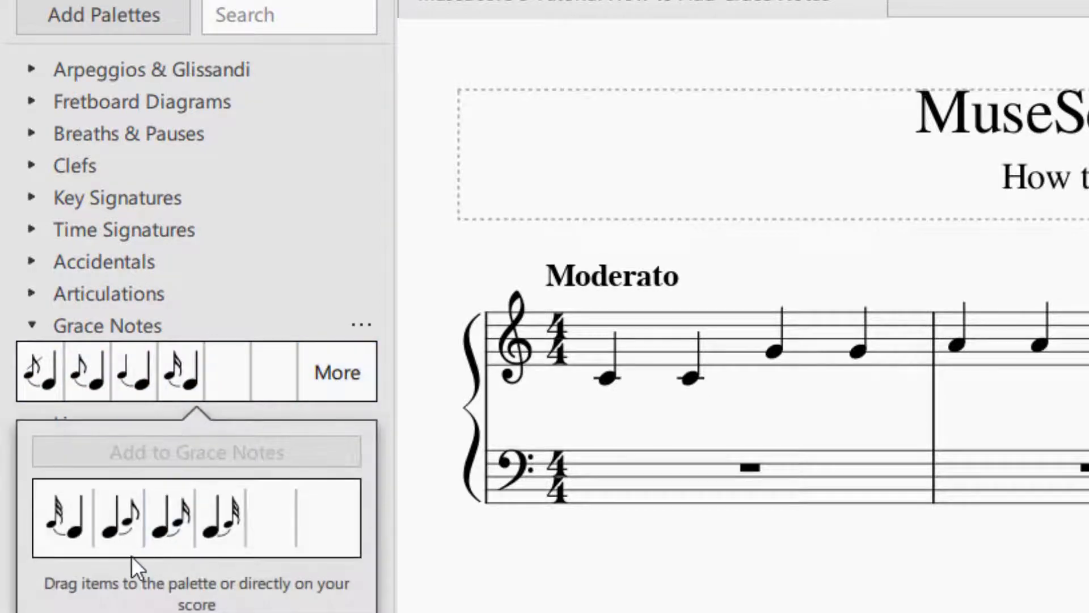
mouse_move(386, 434)
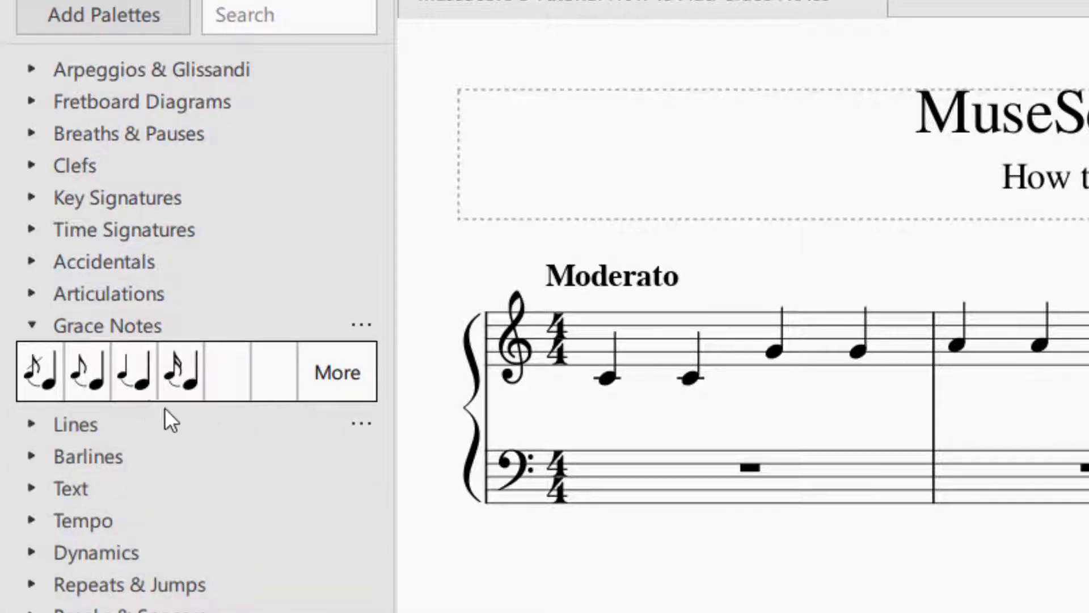
mouse_move(38, 373)
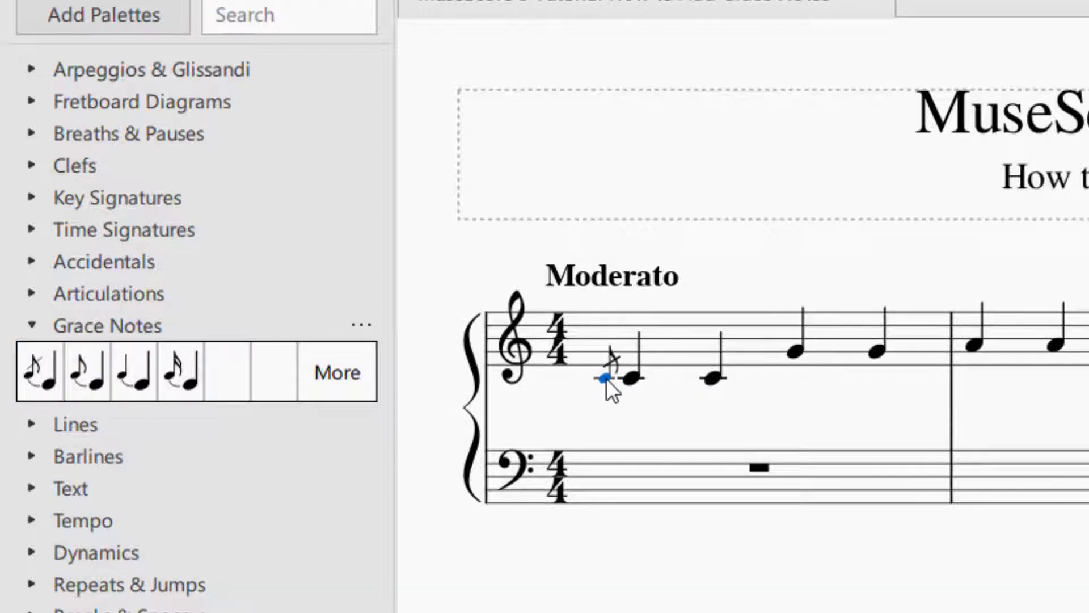
mouse_move(537, 389)
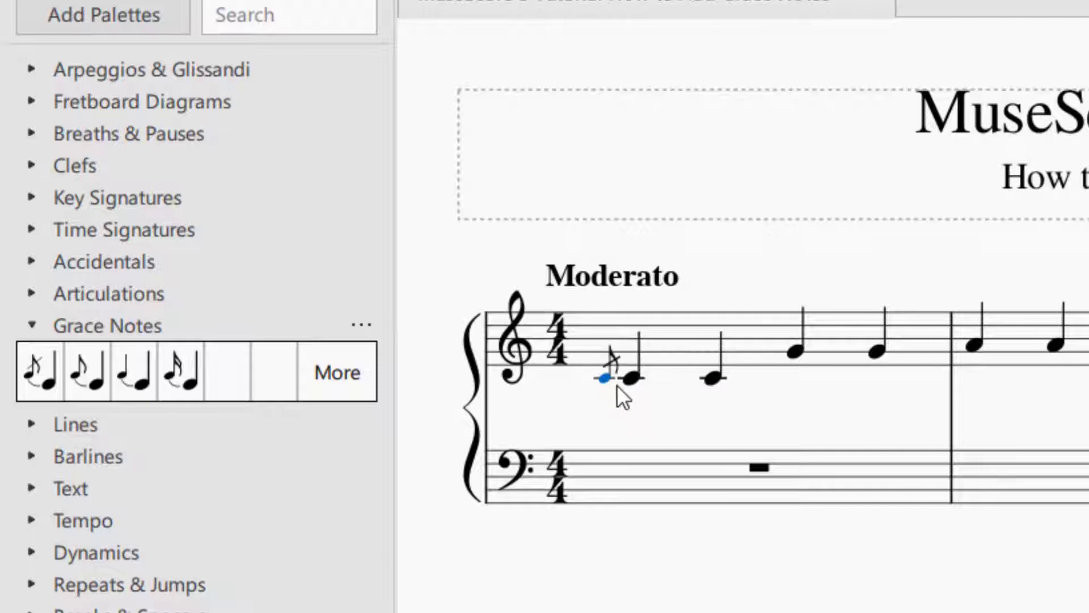
mouse_move(629, 399)
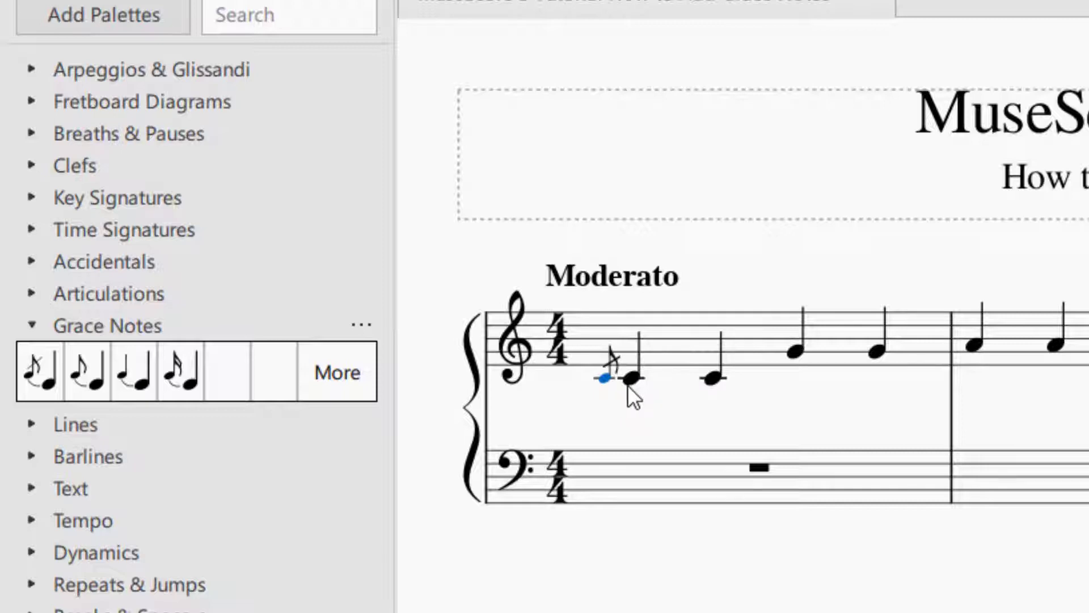
mouse_move(615, 396)
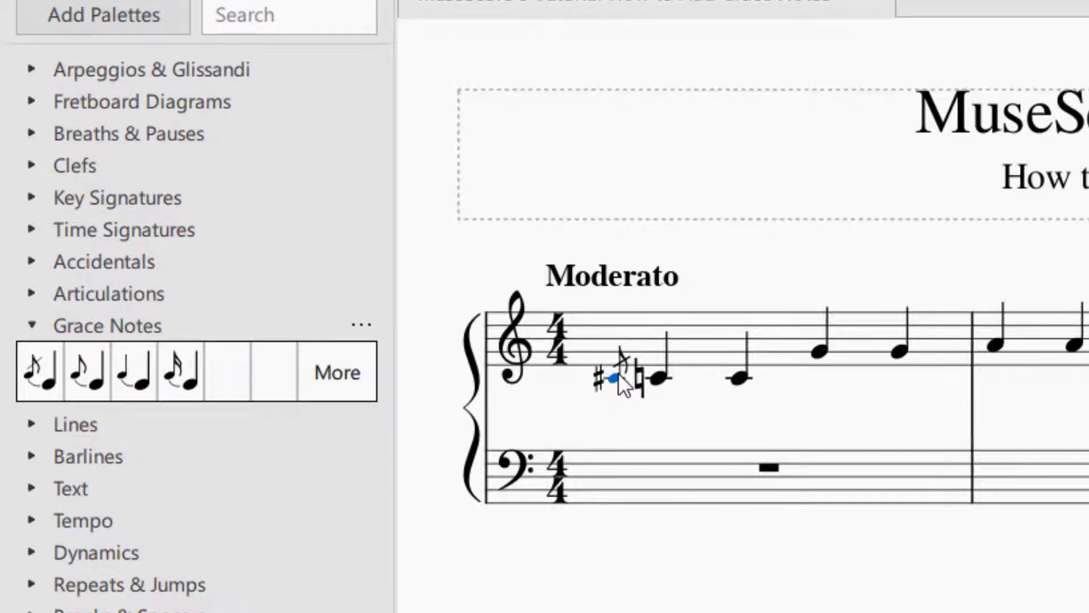
mouse_move(635, 415)
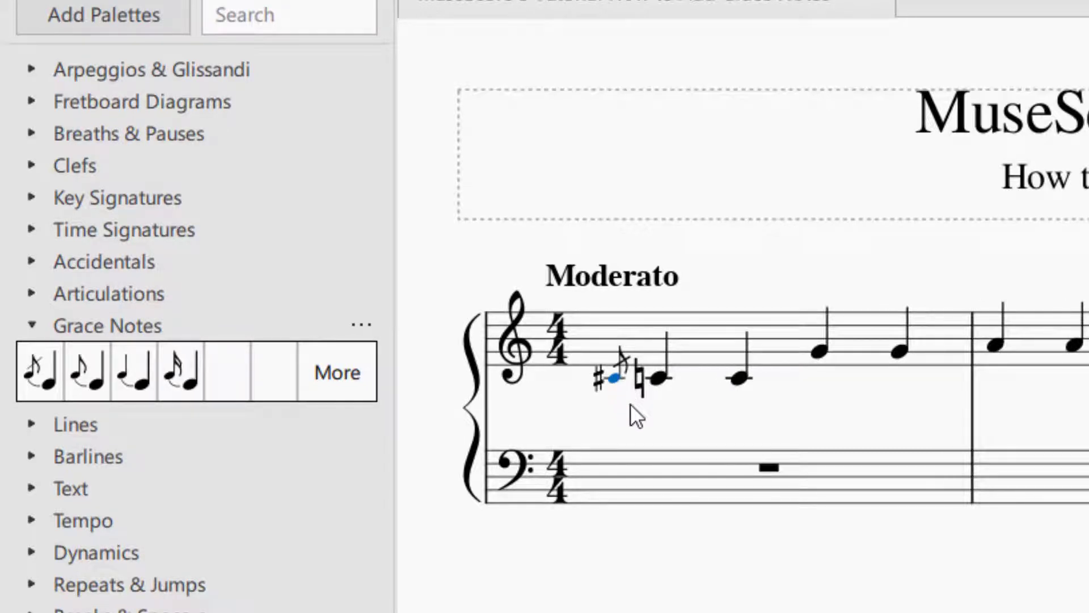
Nudge the acciaccatura's pitch down then up a half step so it sits just below the staff.
key(Down)
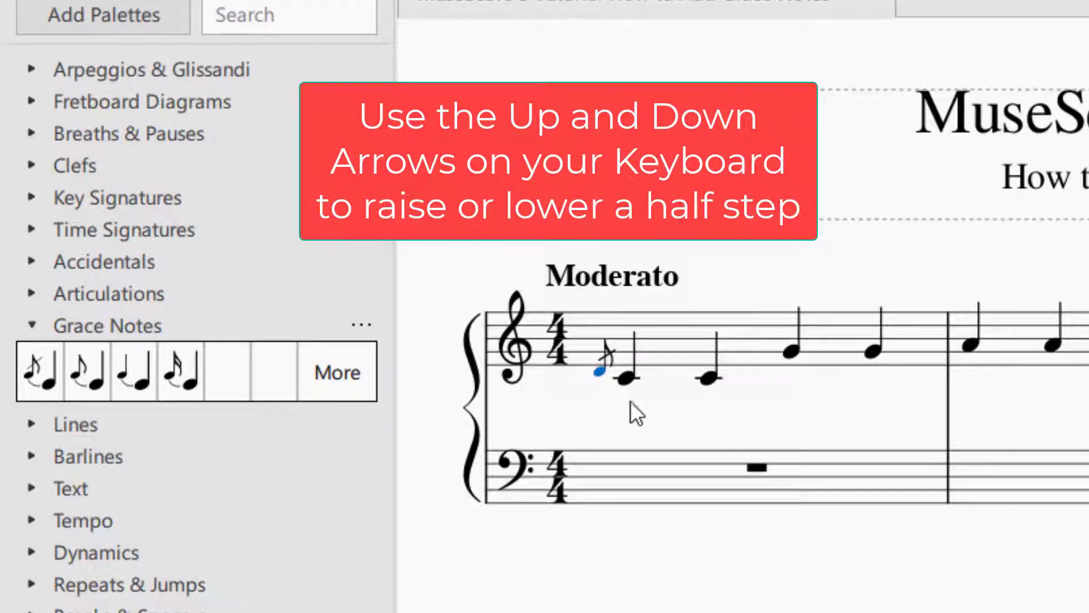
mouse_move(613, 497)
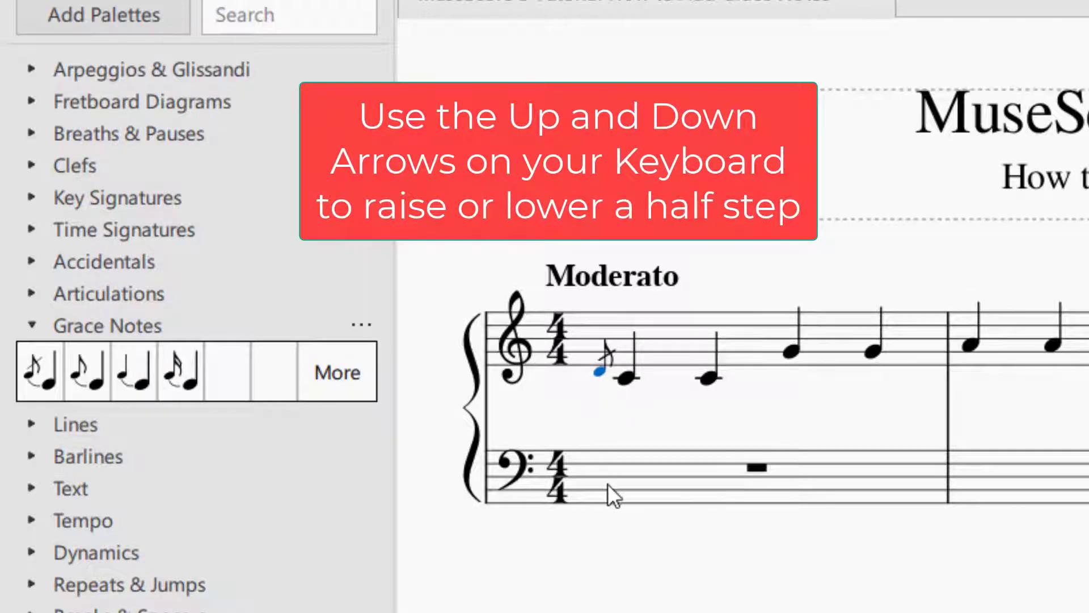
key(Up)
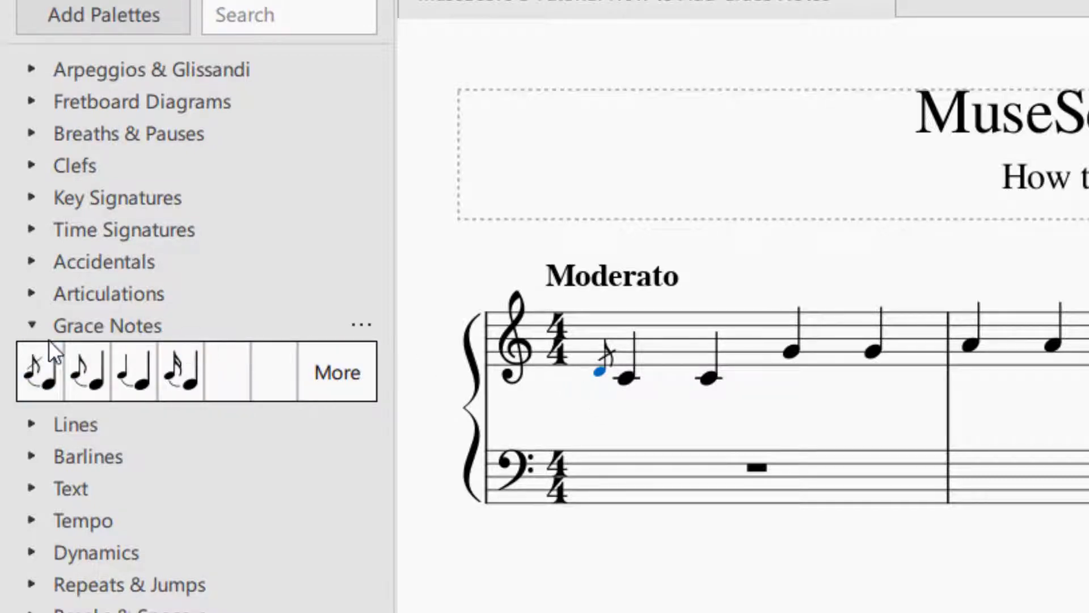
click(39, 372)
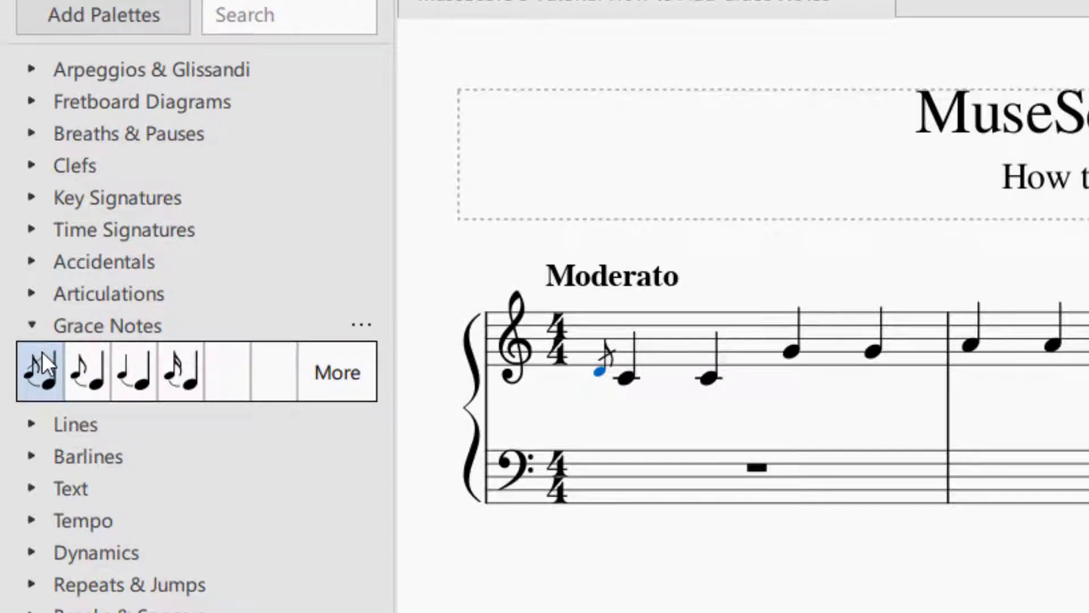
mouse_move(40, 372)
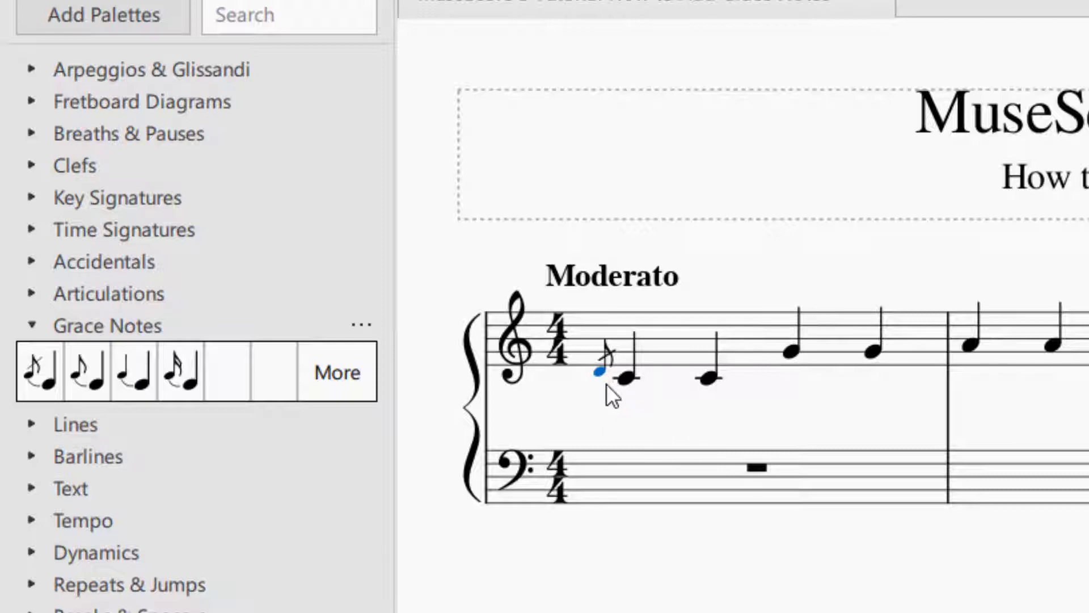
mouse_move(812, 261)
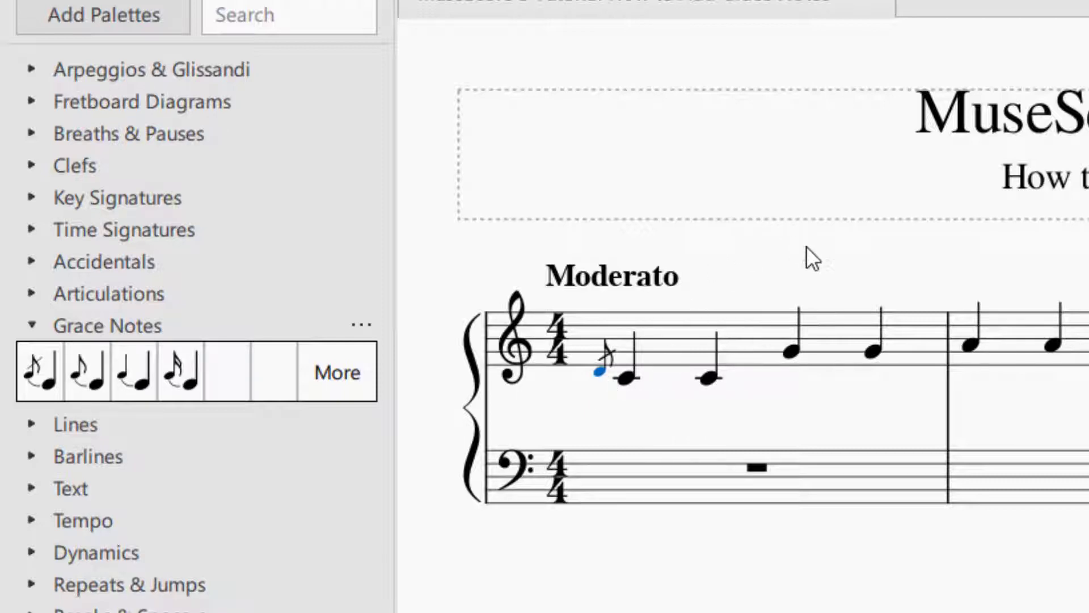
mouse_move(646, 347)
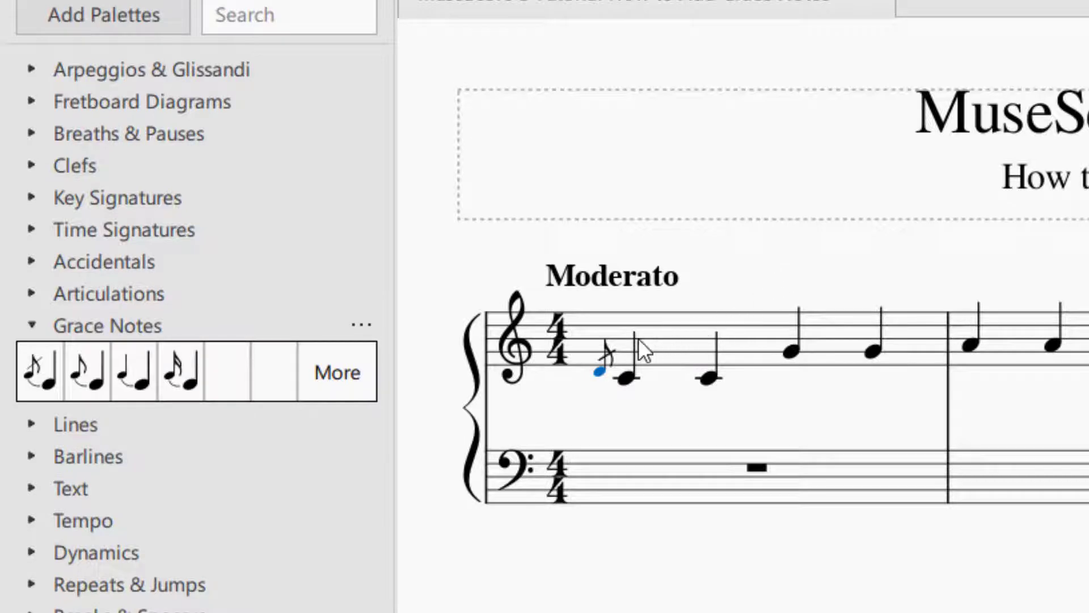
Attach a second grace note to the first C, forming a two-note grace figure.
click(39, 371)
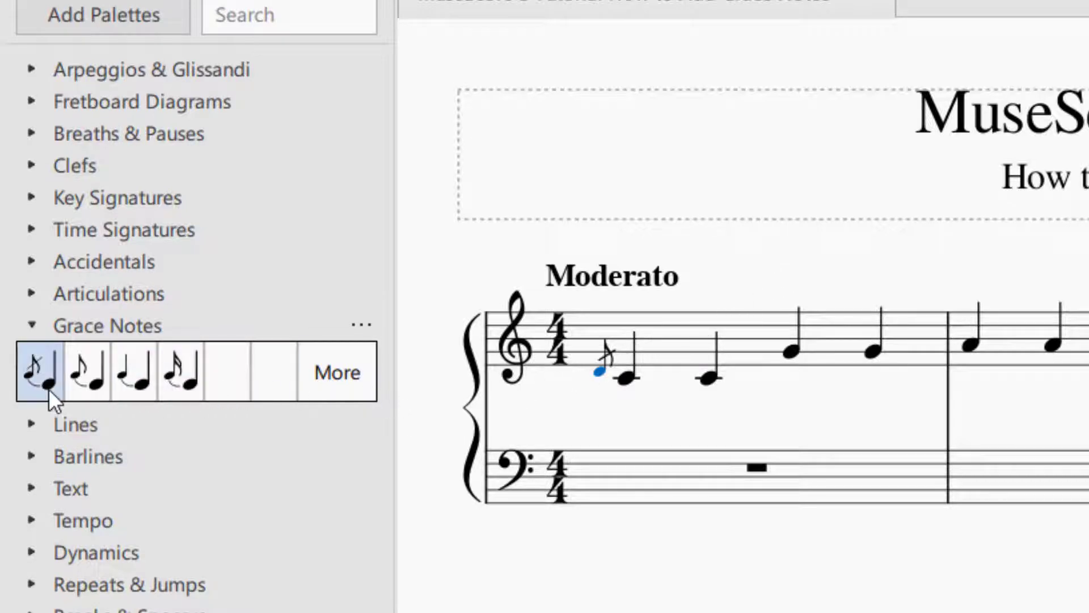
click(40, 371)
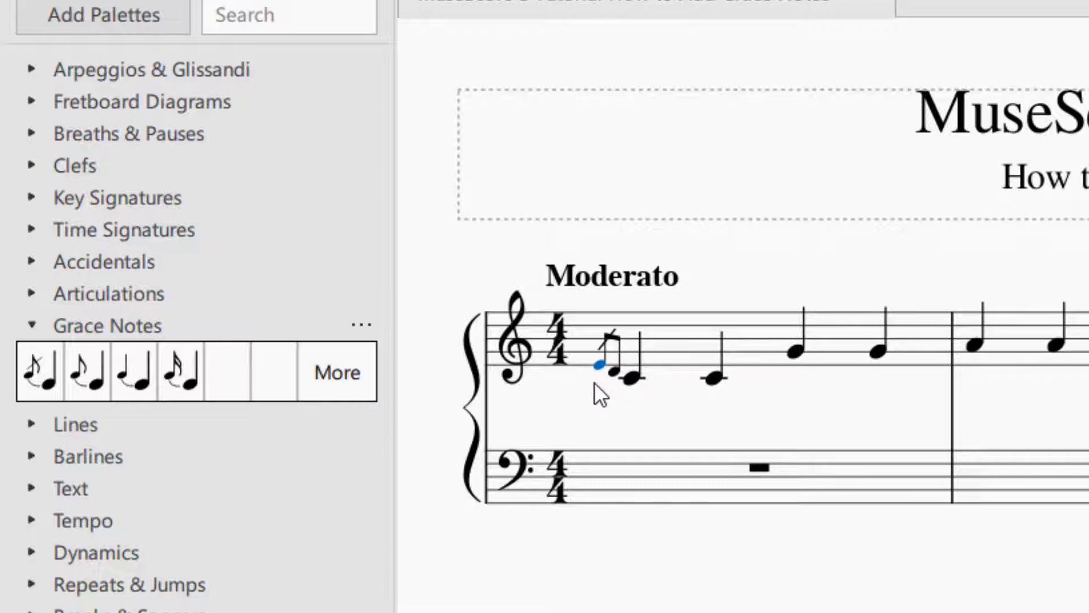
mouse_move(639, 307)
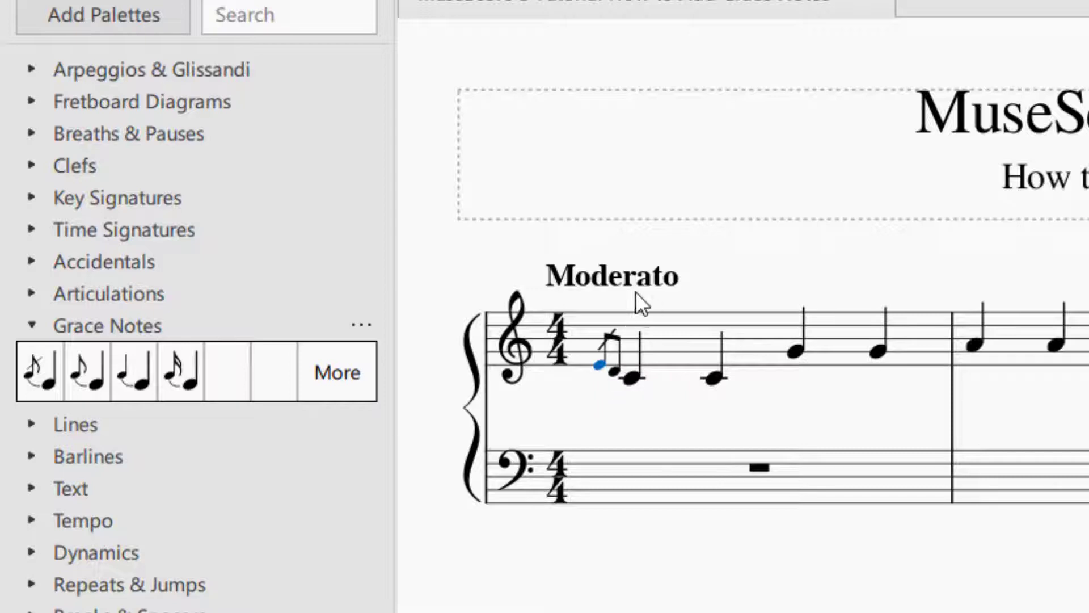
mouse_move(665, 377)
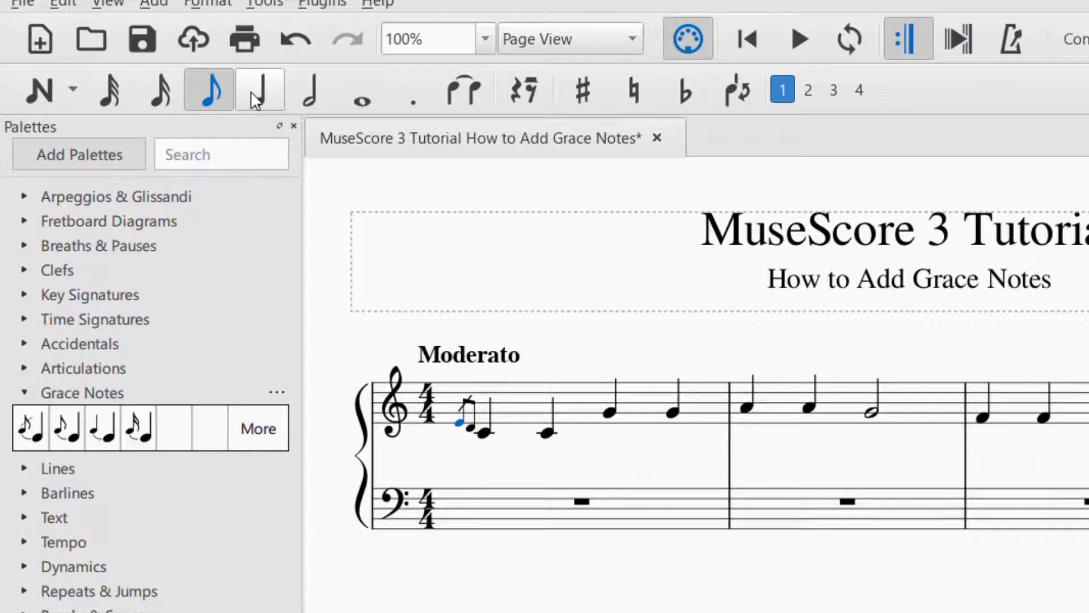
Try quarter and eighth durations on the grace note, ending with the beamed two-note figure.
click(259, 88)
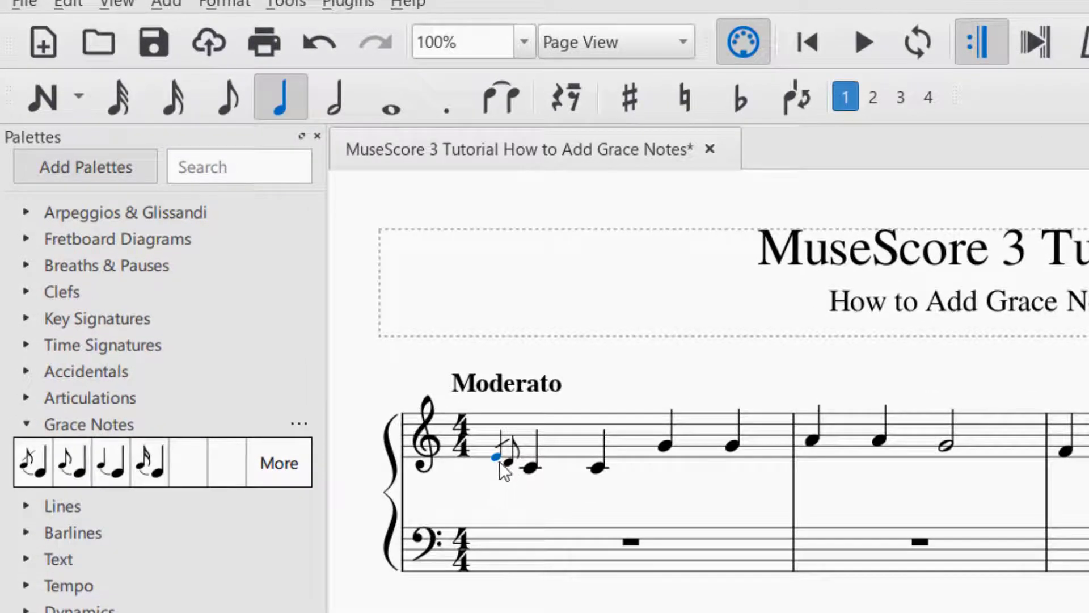
click(224, 98)
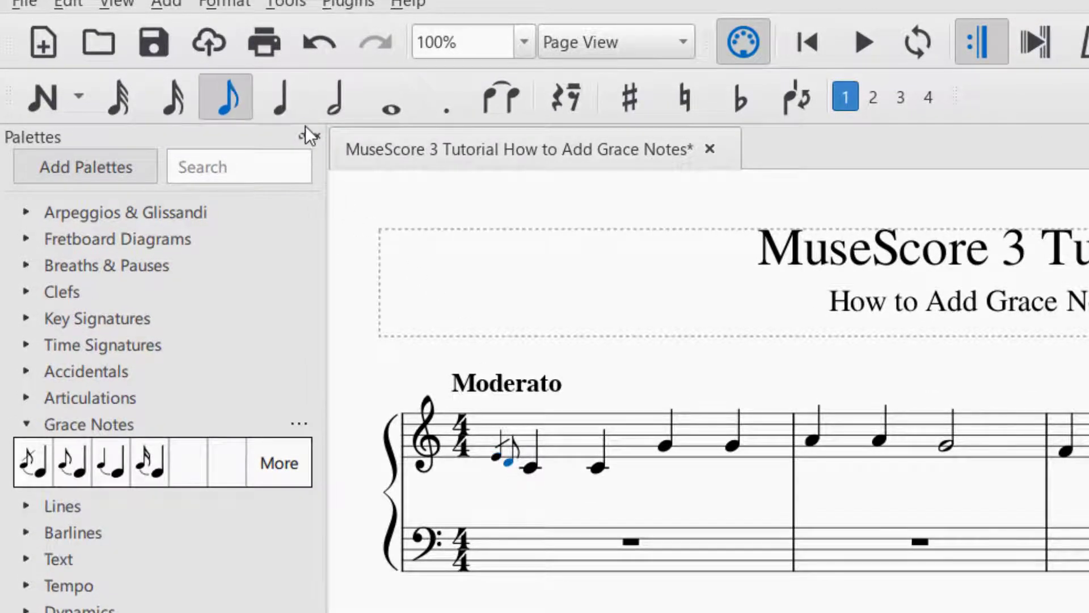
click(280, 96)
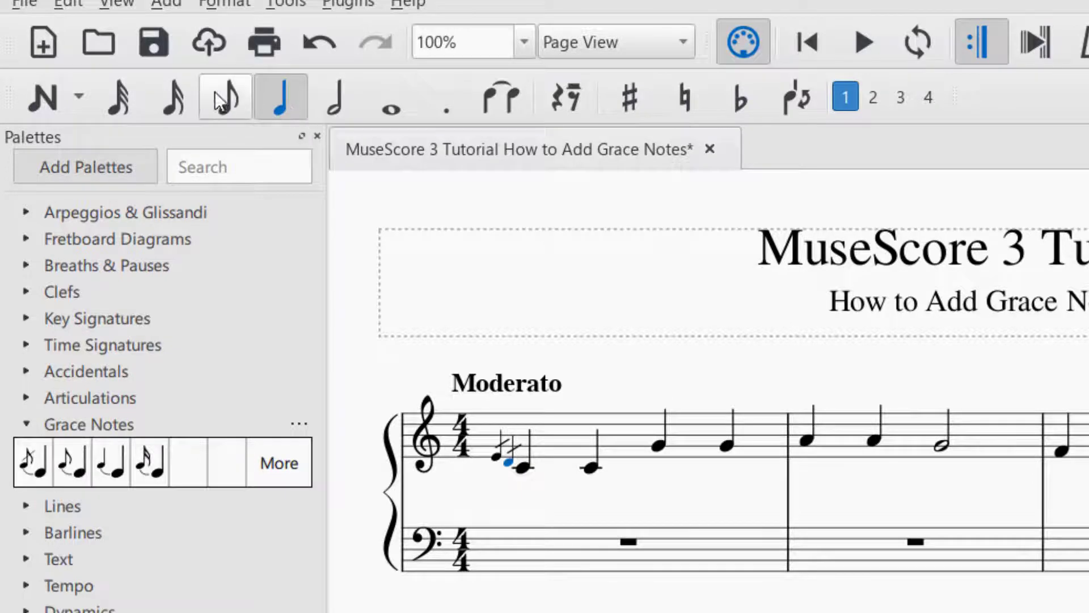
click(169, 98)
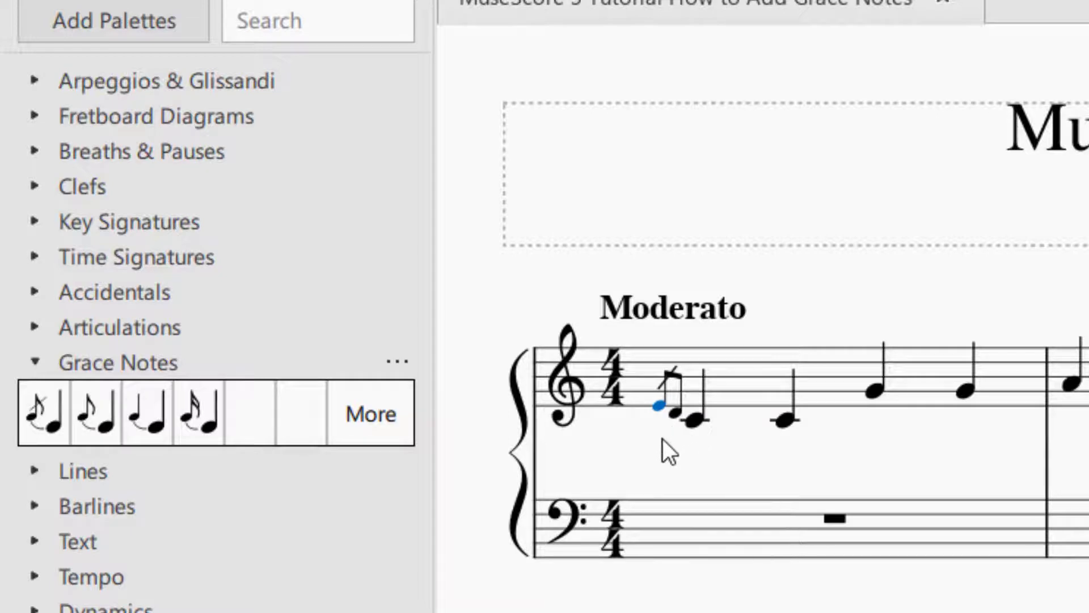
mouse_move(667, 381)
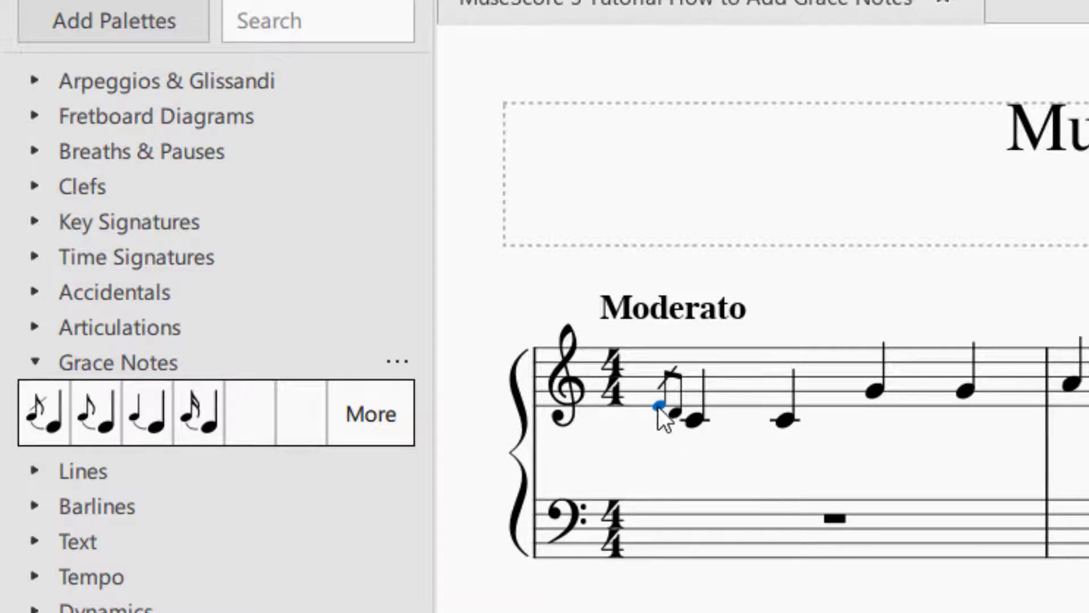
mouse_move(442, 427)
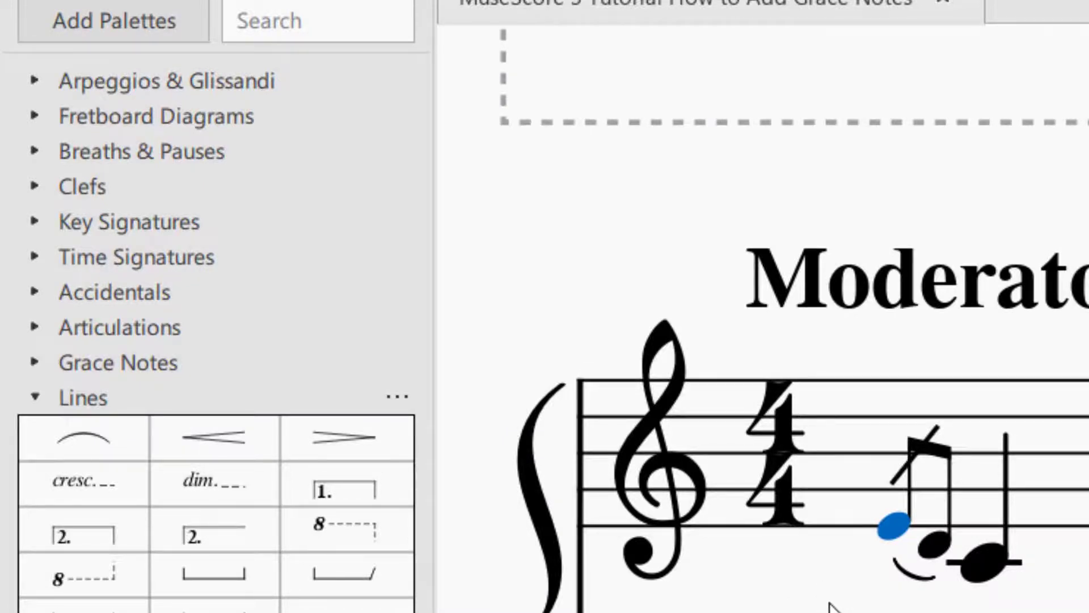
Scroll the palettes to reach the slur for linking the grace figure to the first C.
scroll(down, 3)
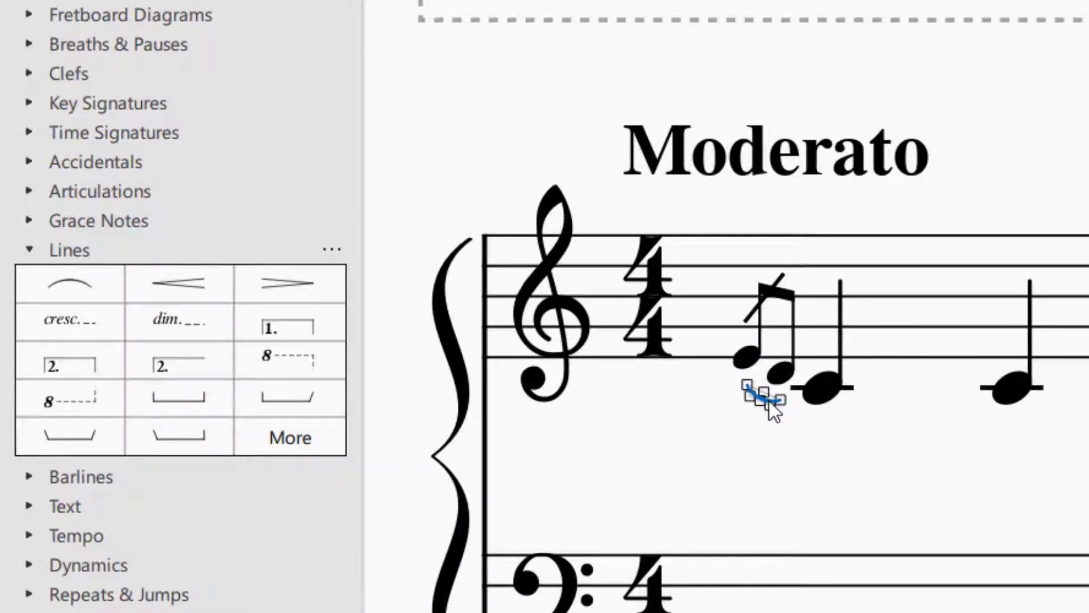
Select the grace-note slur, reapply it with S and reshape its curve by its handles.
click(824, 388)
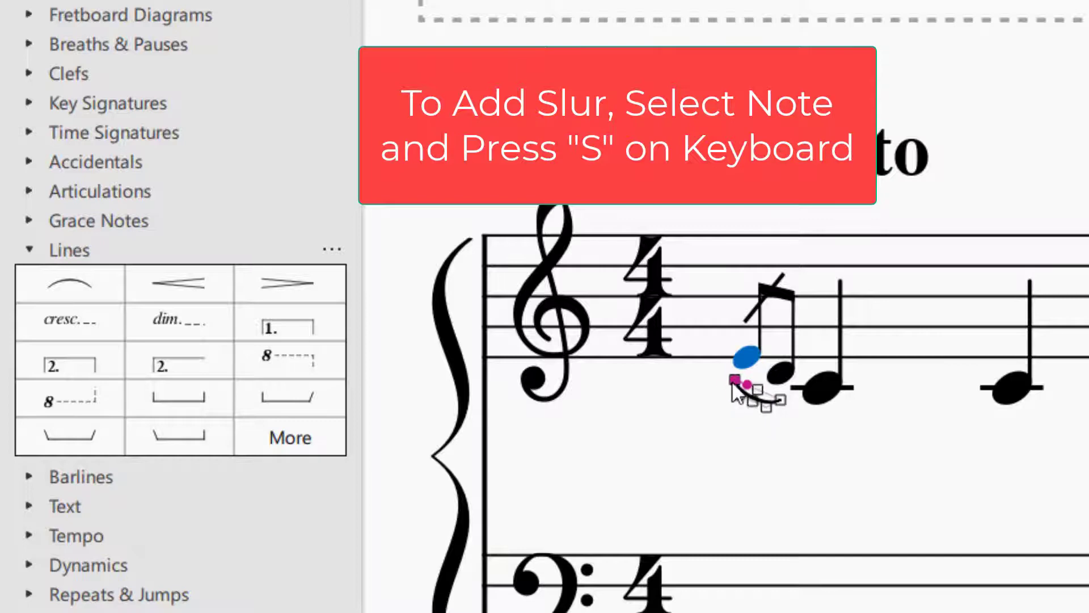
key(s)
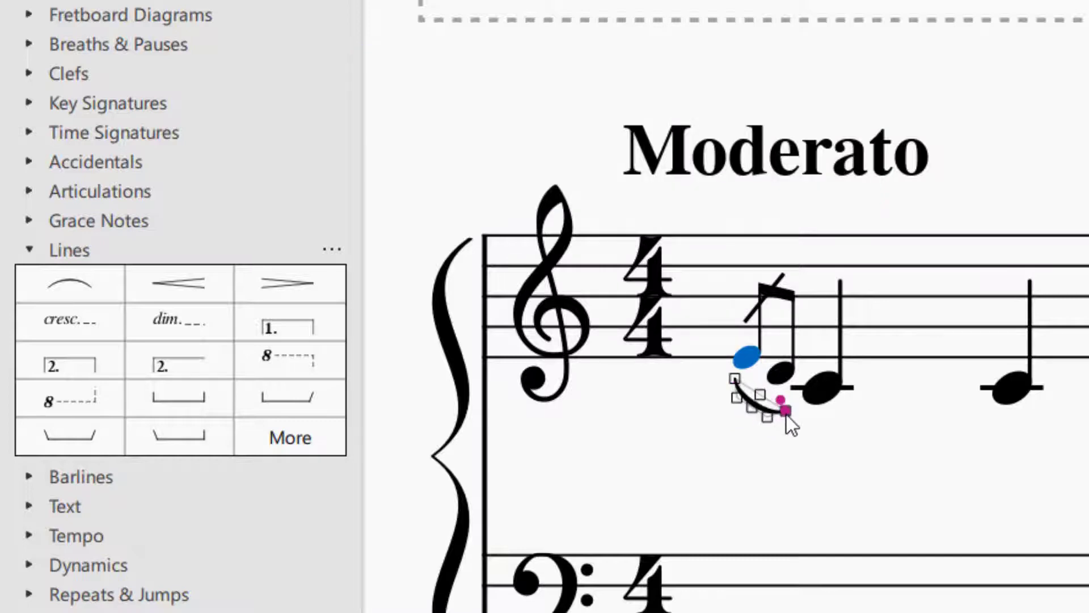
drag(784, 408, 750, 405)
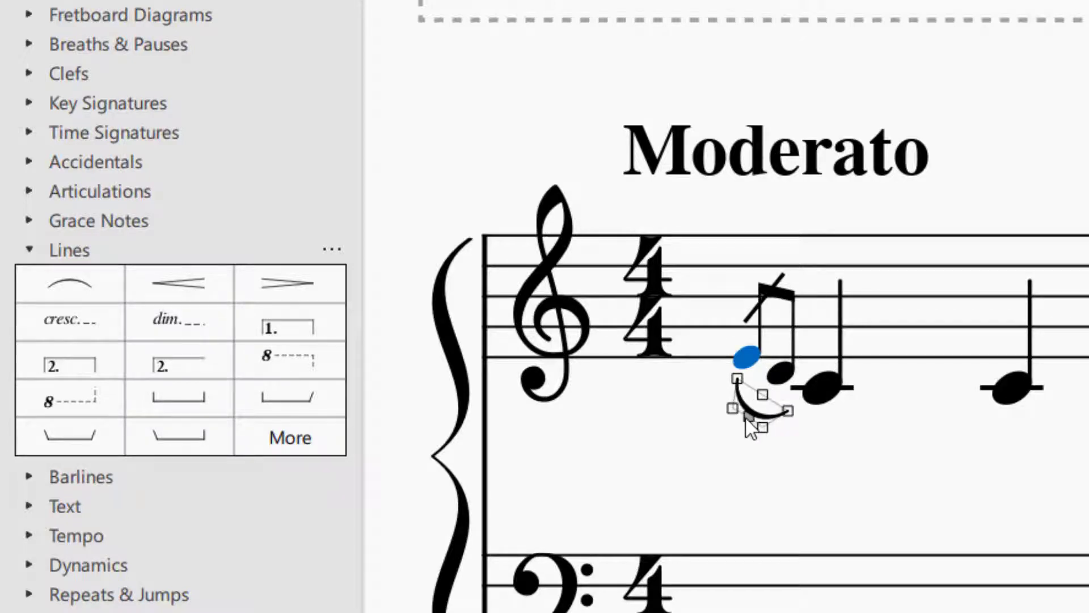
drag(763, 399, 760, 410)
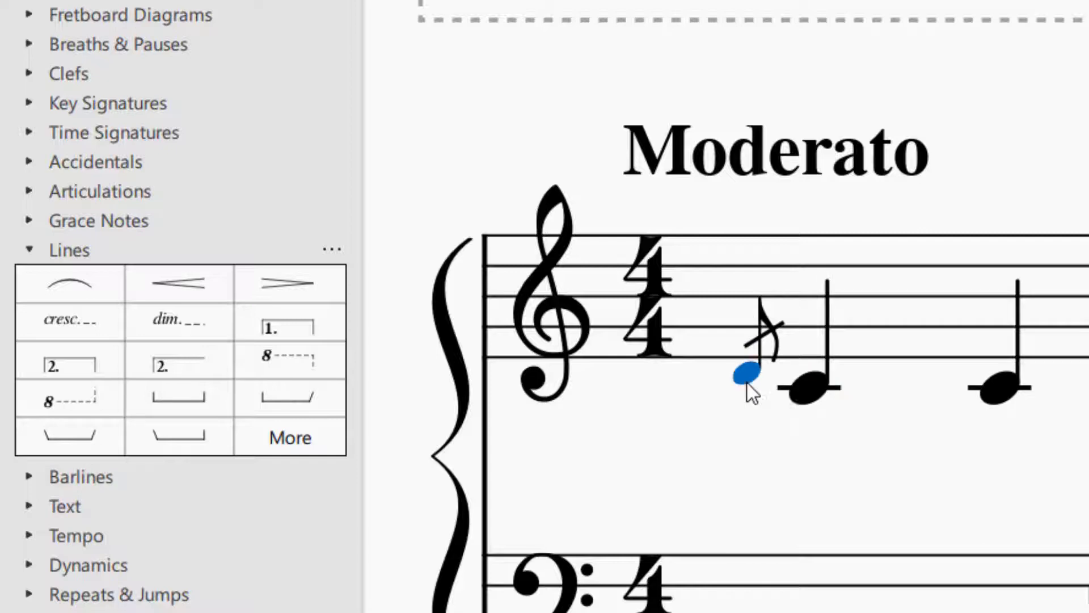
mouse_move(698, 408)
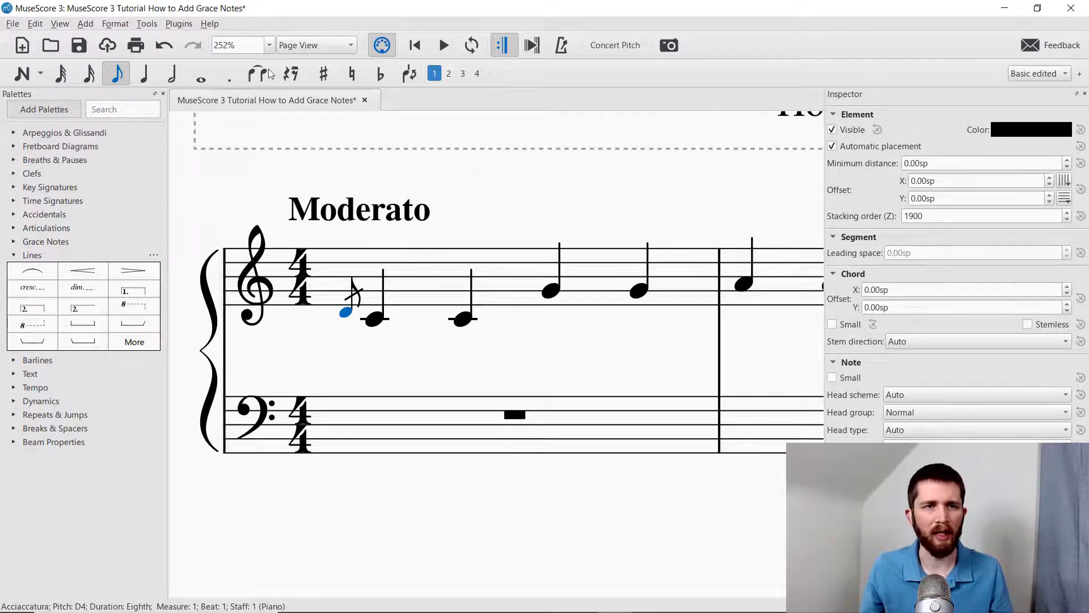
Show the acciaccatura's Inspector properties and confirm its colour stays black.
click(61, 22)
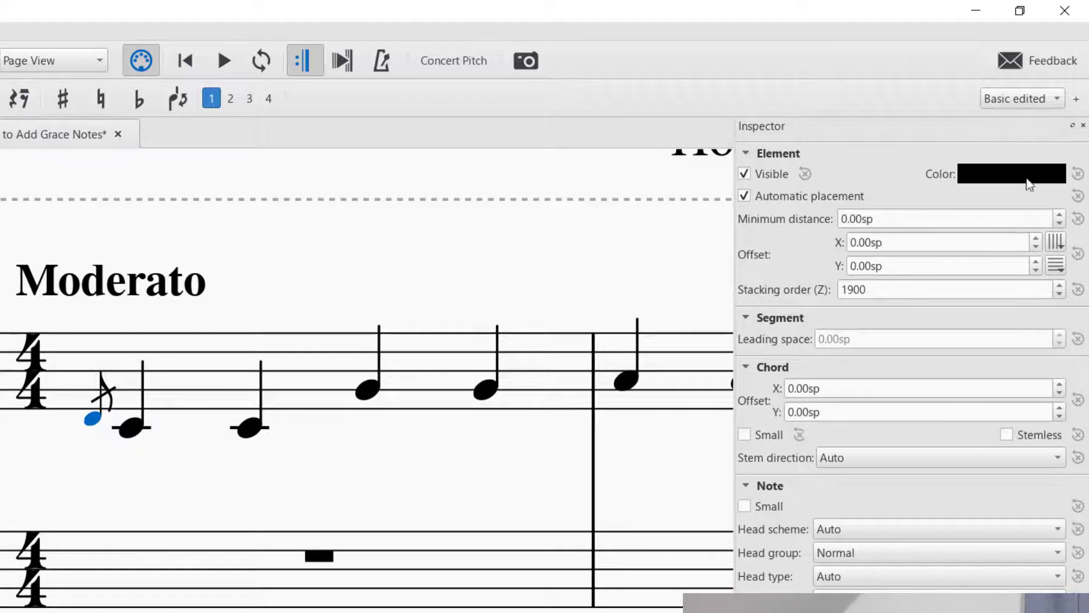
click(1011, 174)
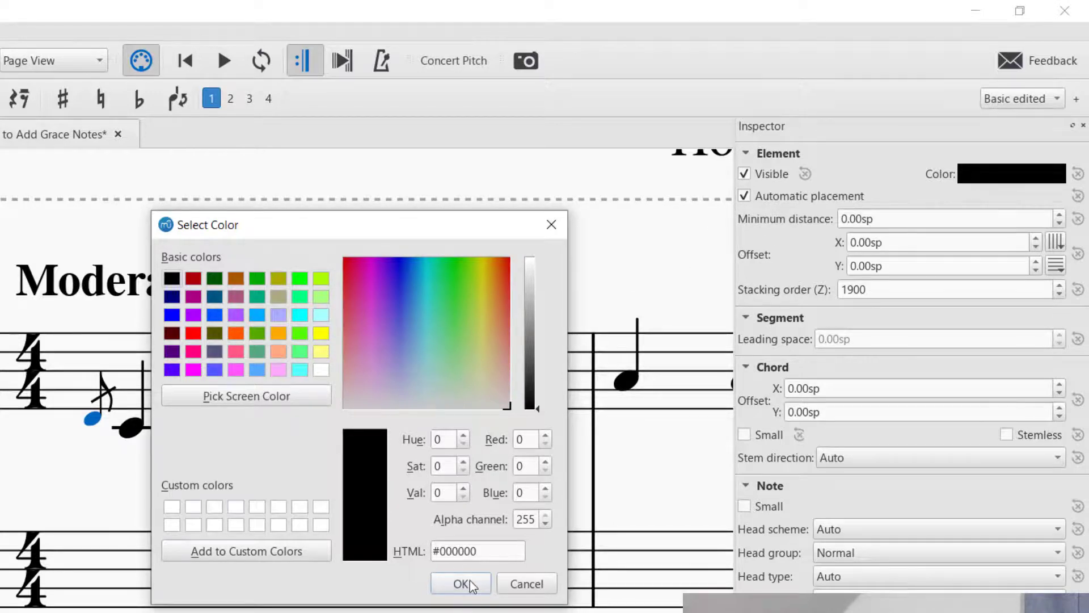
click(459, 583)
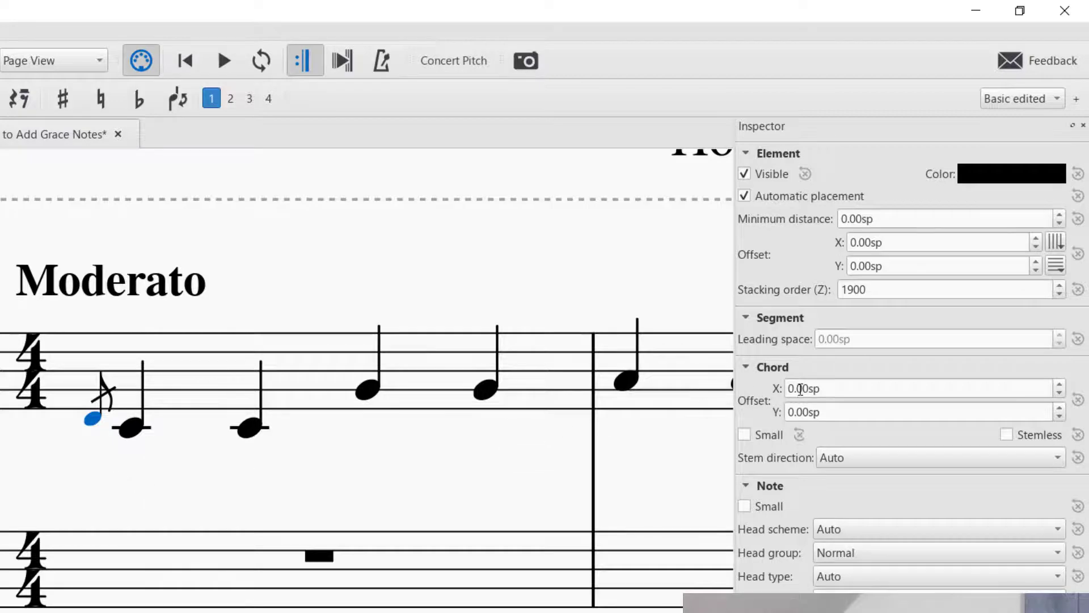
Set the grace note's Chord horizontal offset to 0.30sp, nudging it toward the first C.
click(745, 366)
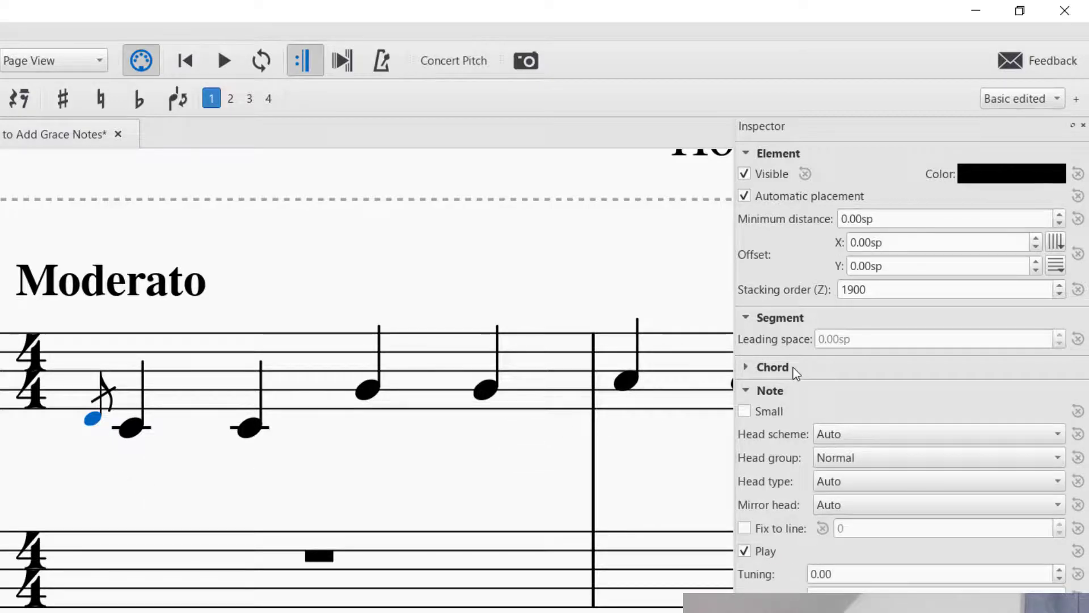
click(772, 367)
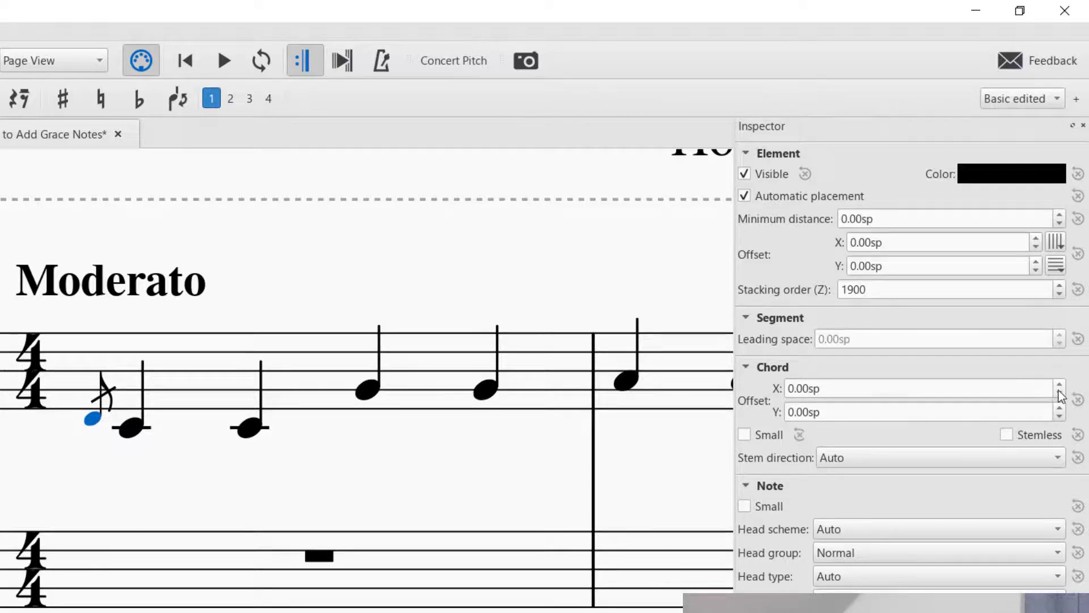
click(1060, 393)
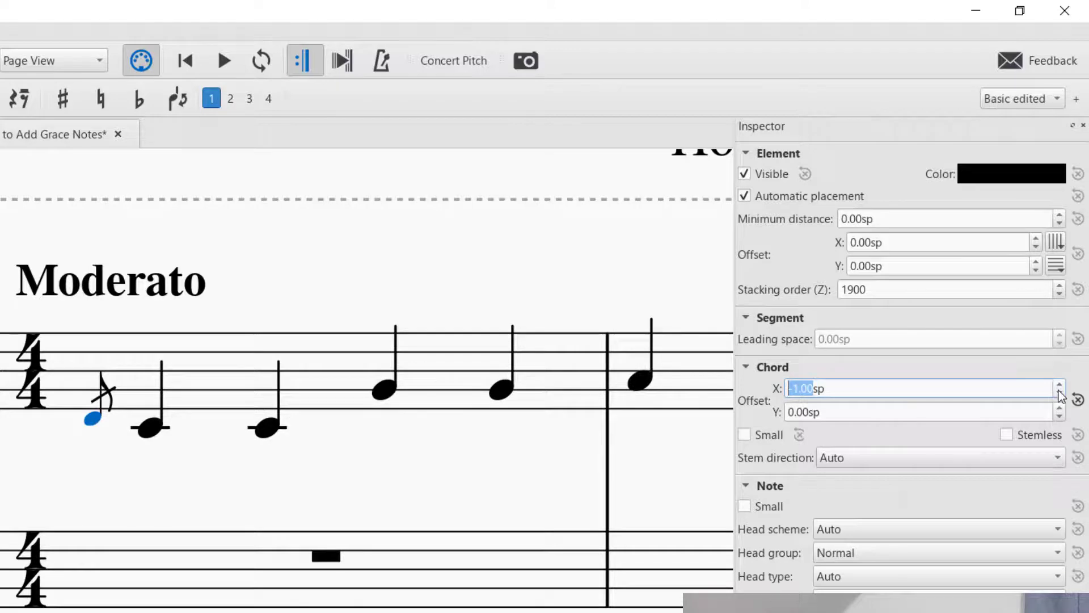
click(1059, 393)
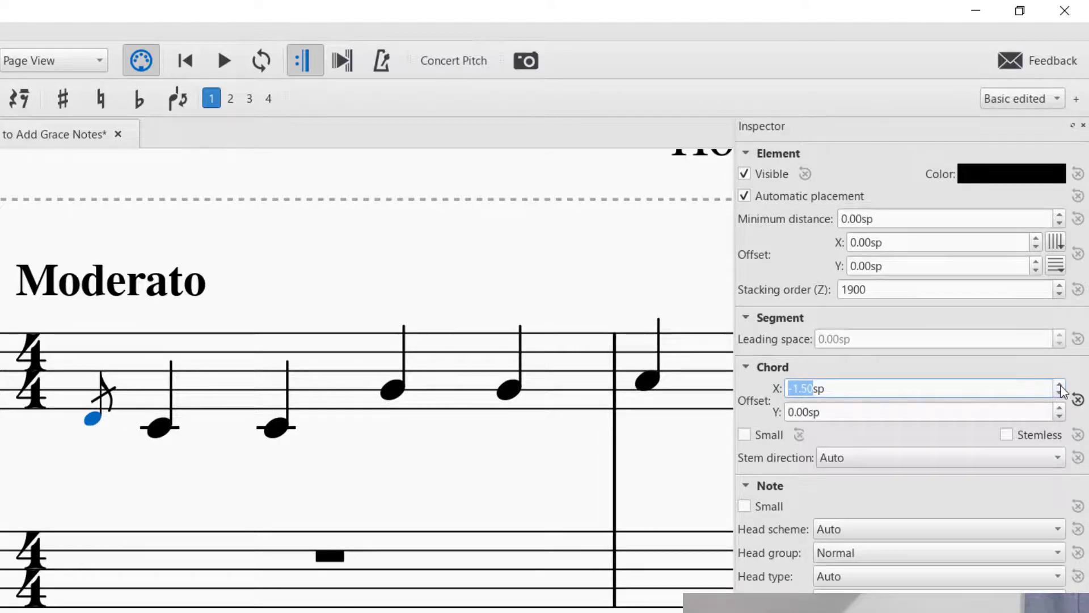
click(1059, 385)
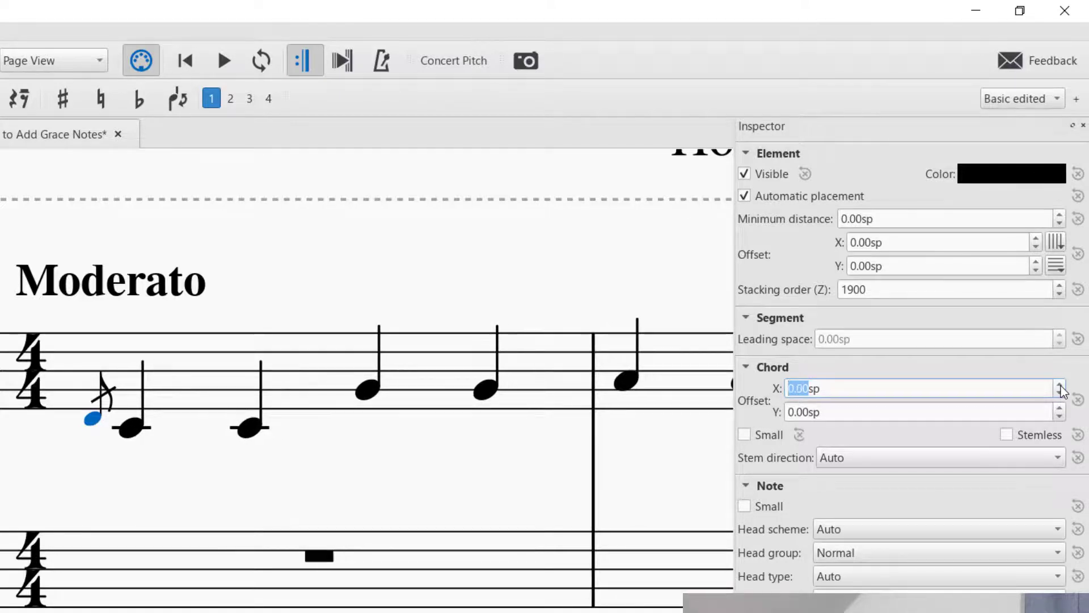
click(1059, 383)
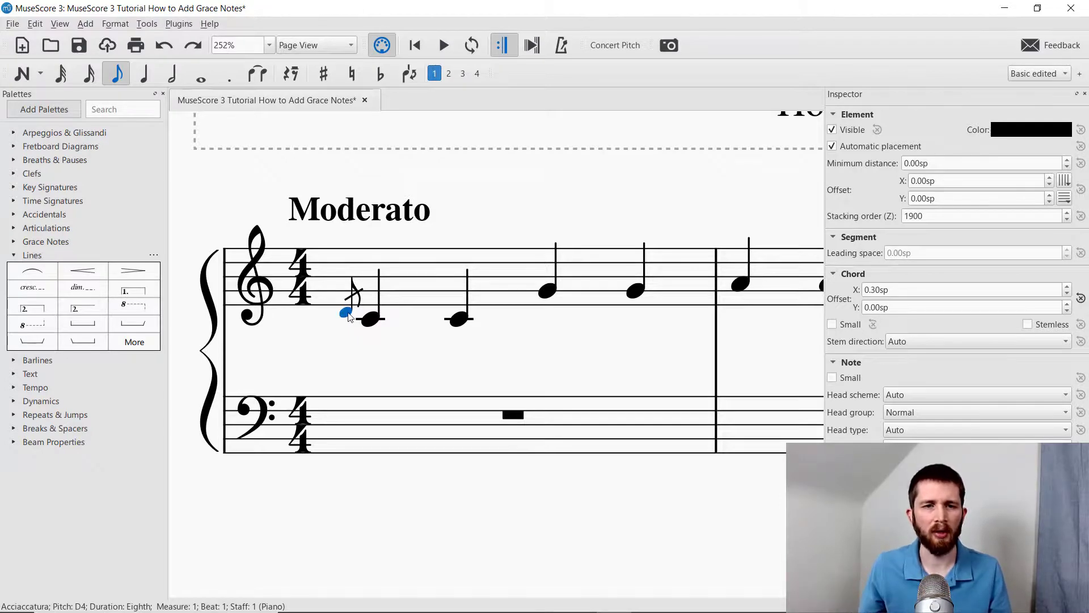
mouse_move(335, 327)
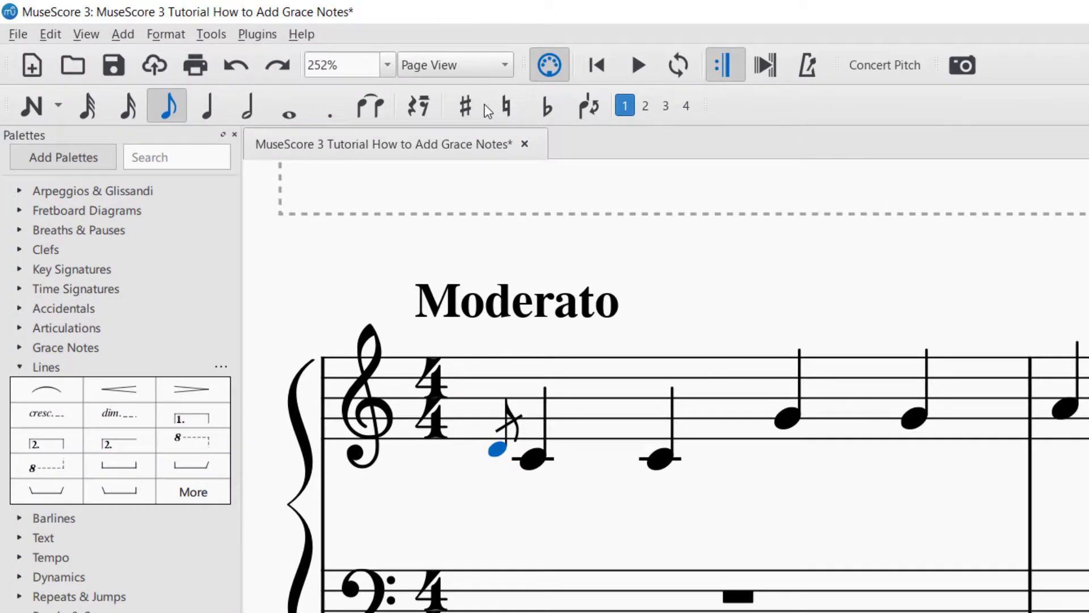
Add a flat to the acciaccatura so its pitch reads D♭4.
click(465, 105)
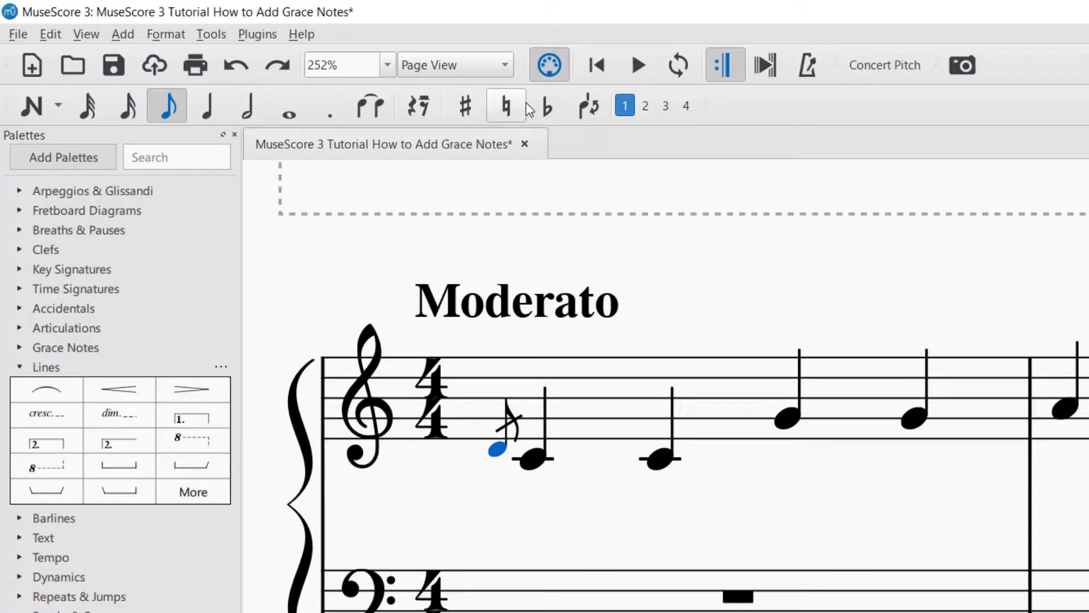
click(547, 105)
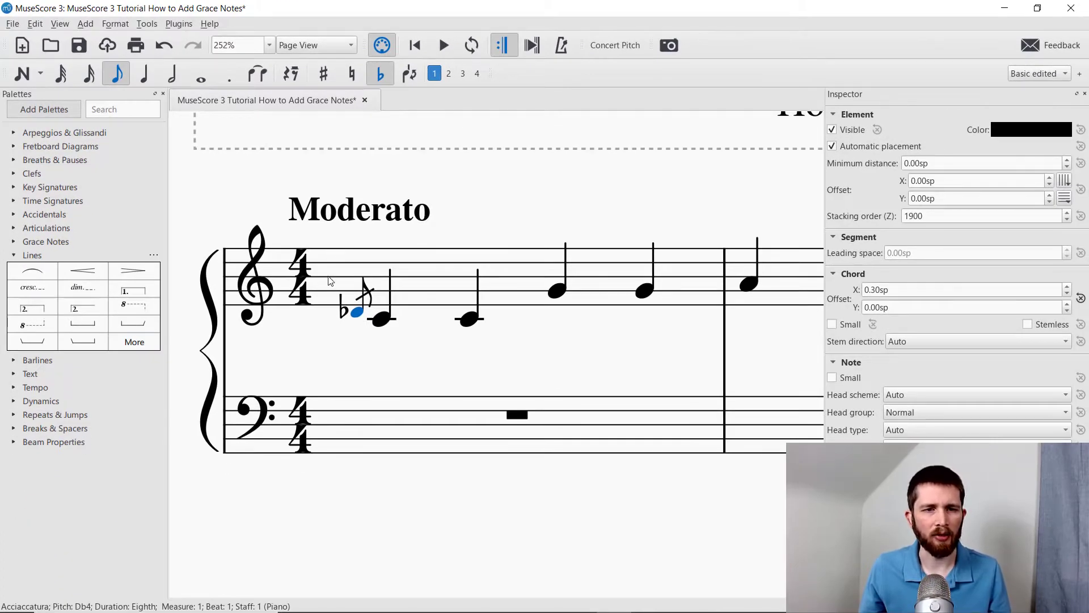
mouse_move(427, 274)
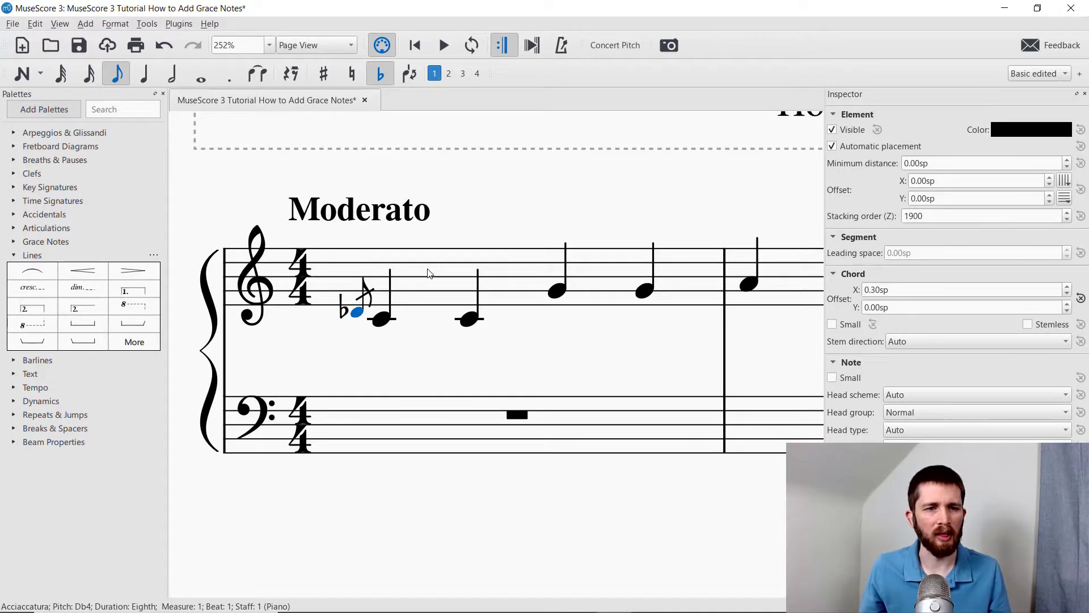